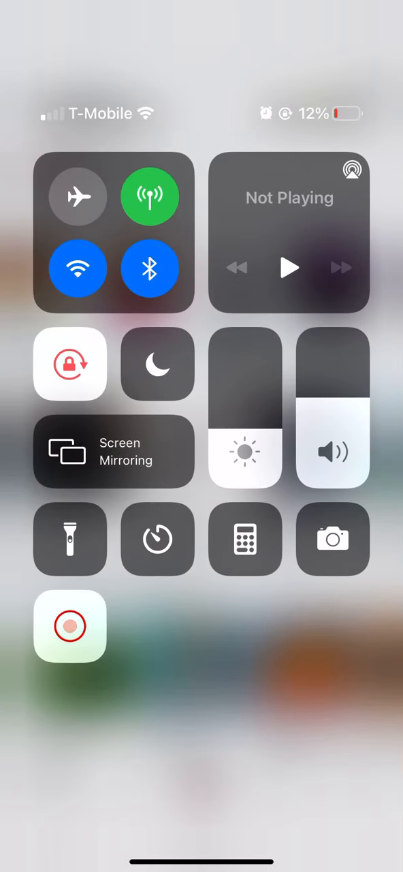
Close iOS Control Center to return to the Roblox home screen
left_click(70, 626)
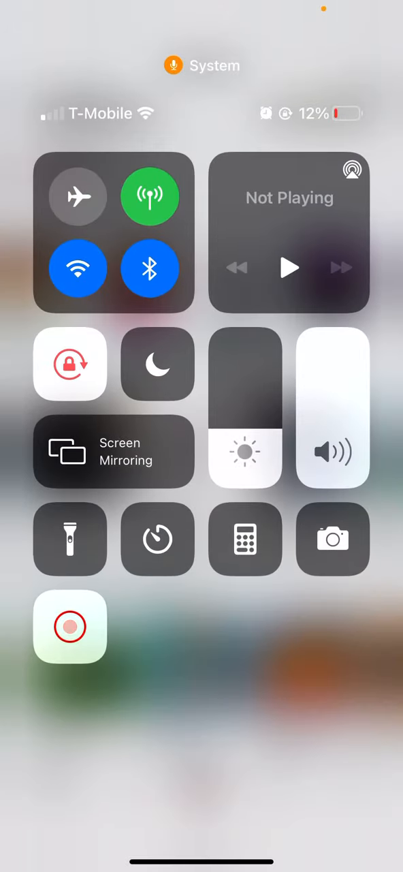
left_click(70, 627)
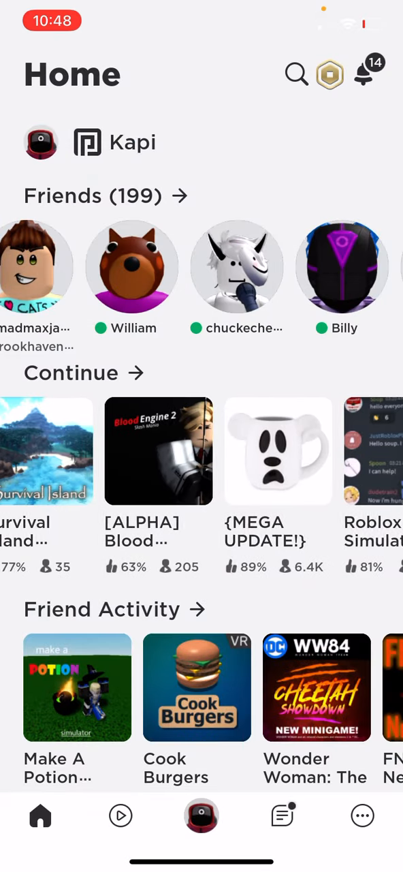
Open the TPP's 2D Multiverse RP tile from the Continue row and view its rules
scroll("left", 3)
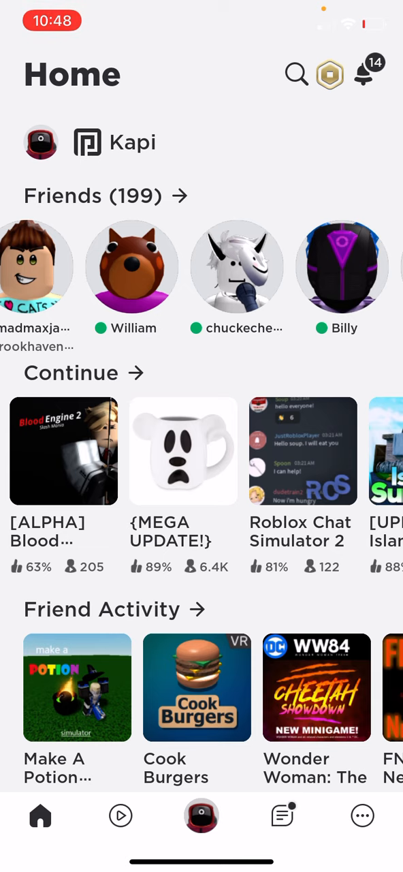
left_click(302, 451)
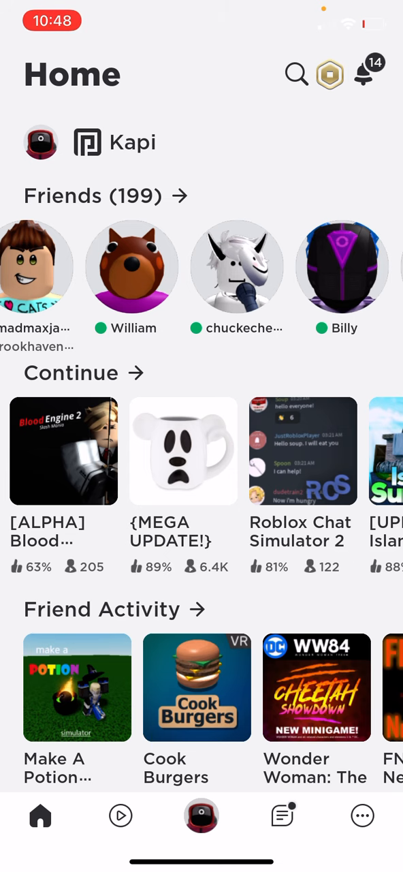
scroll("down", 3)
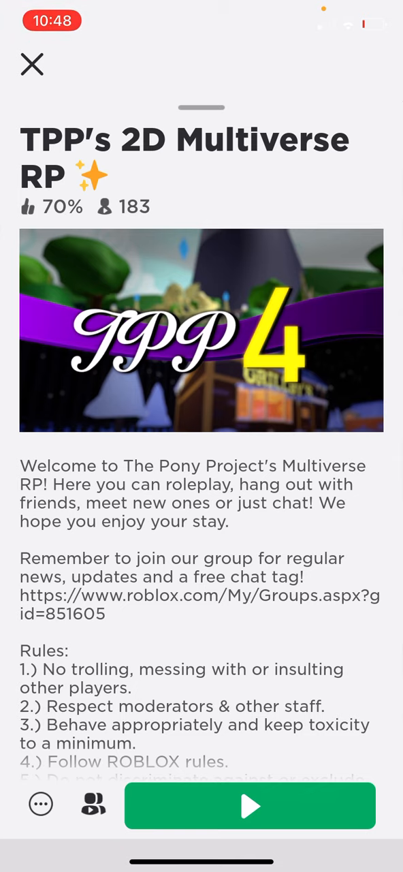
Join TPP's 2D Multiverse RP with the Play button
left_click(250, 805)
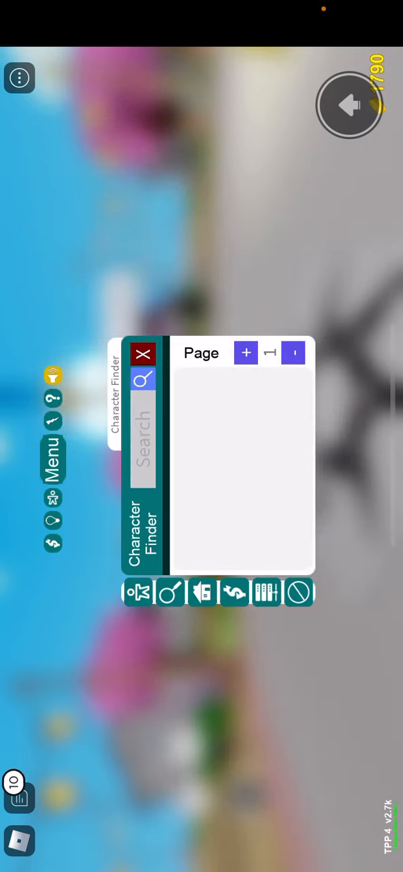
Search the Character Finder for 'Dot' and 'ricky'
left_click(143, 443)
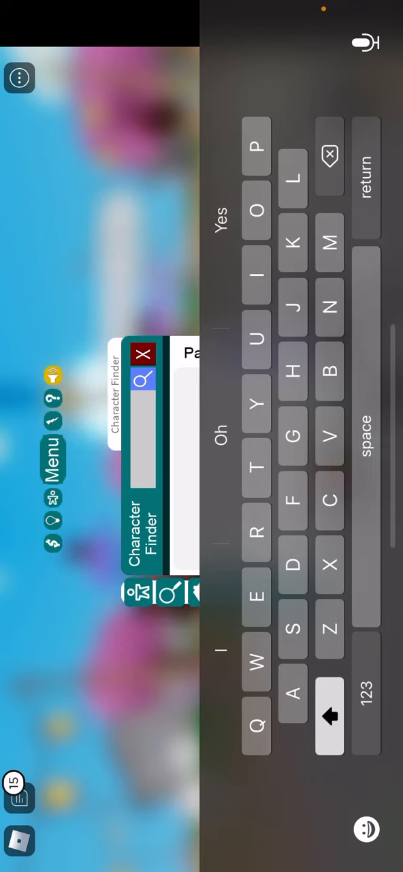
type("Dot")
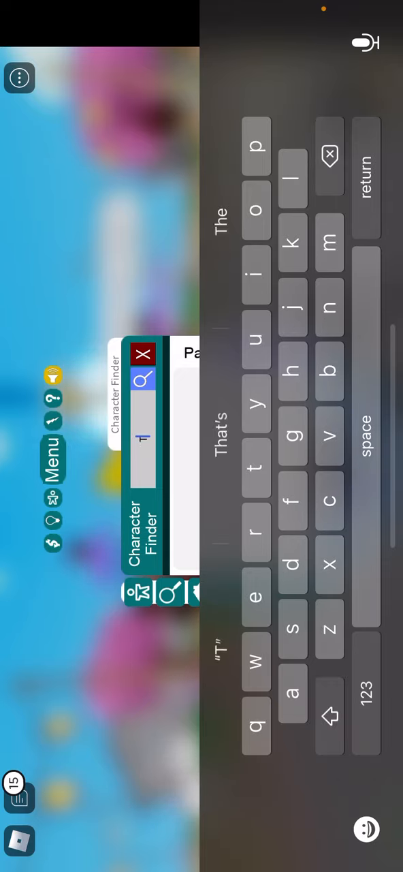
type("ricky")
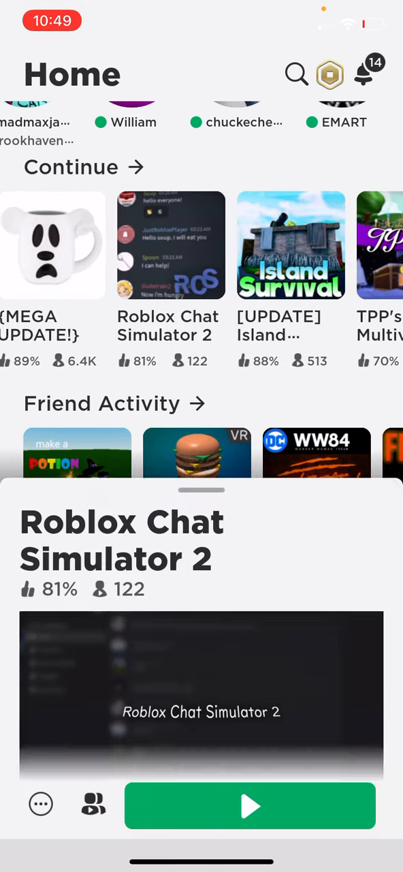
Launch Roblox Chat Simulator 2 and create a server of your own
left_click(250, 806)
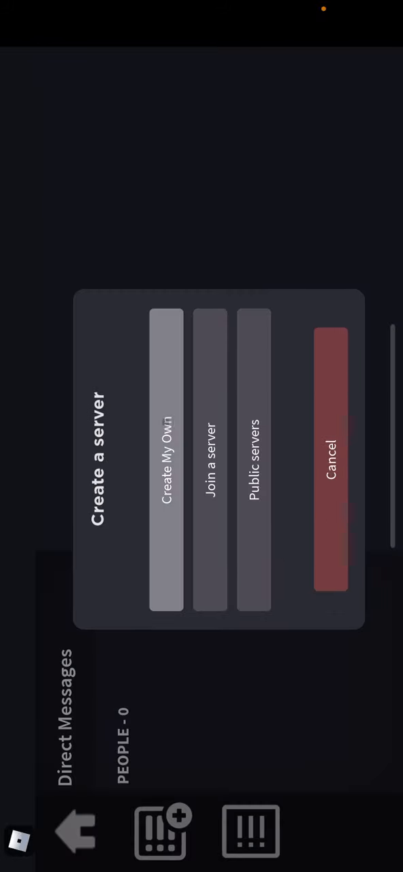
left_click(167, 458)
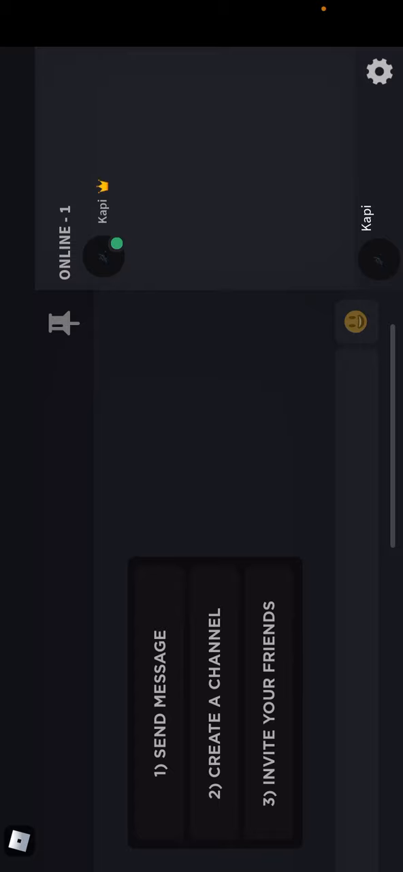
mouse_move(379, 72)
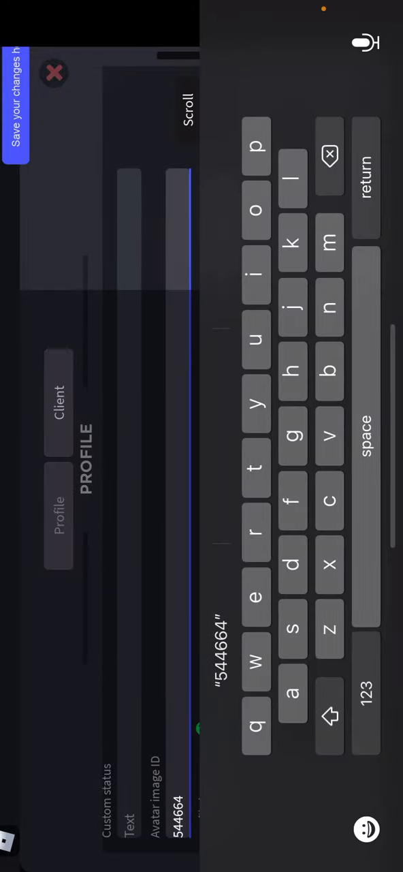
Confirm 544664 as the avatar image ID
left_click(366, 693)
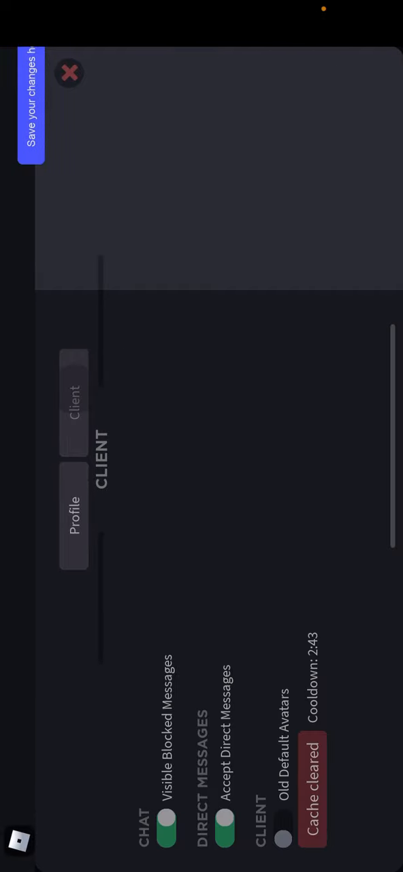
Close settings, reopen them to verify avatar ID 544664, then close again
left_click(69, 73)
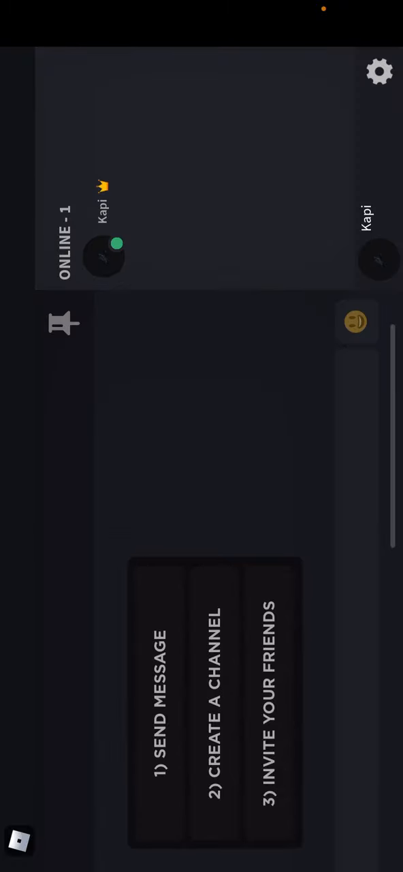
left_click(379, 71)
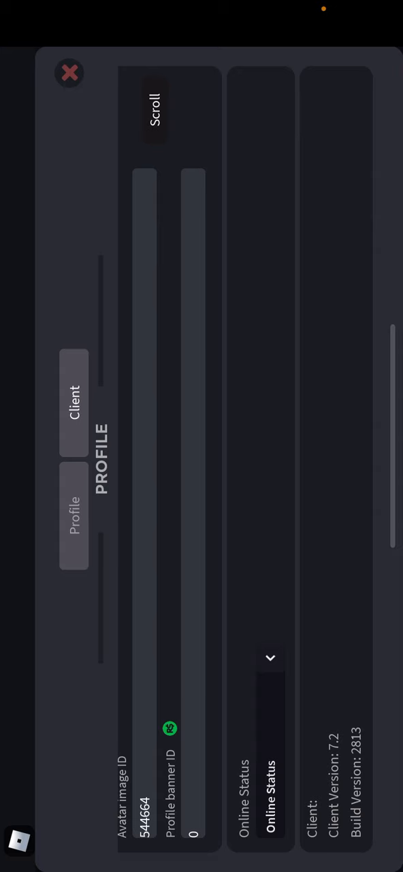
left_click(69, 73)
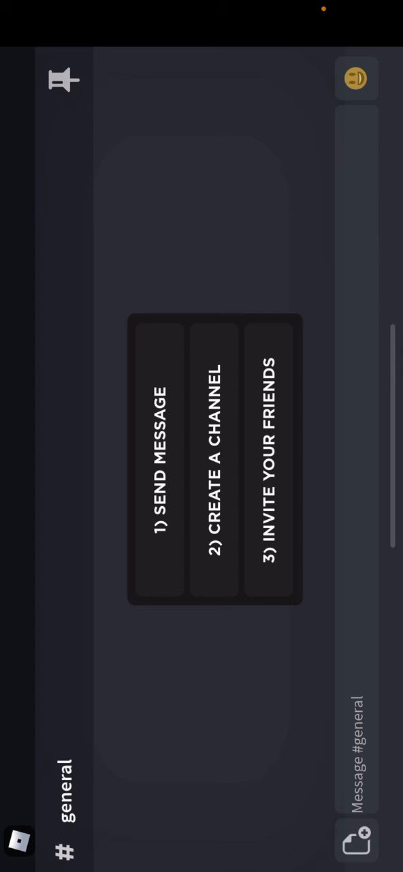